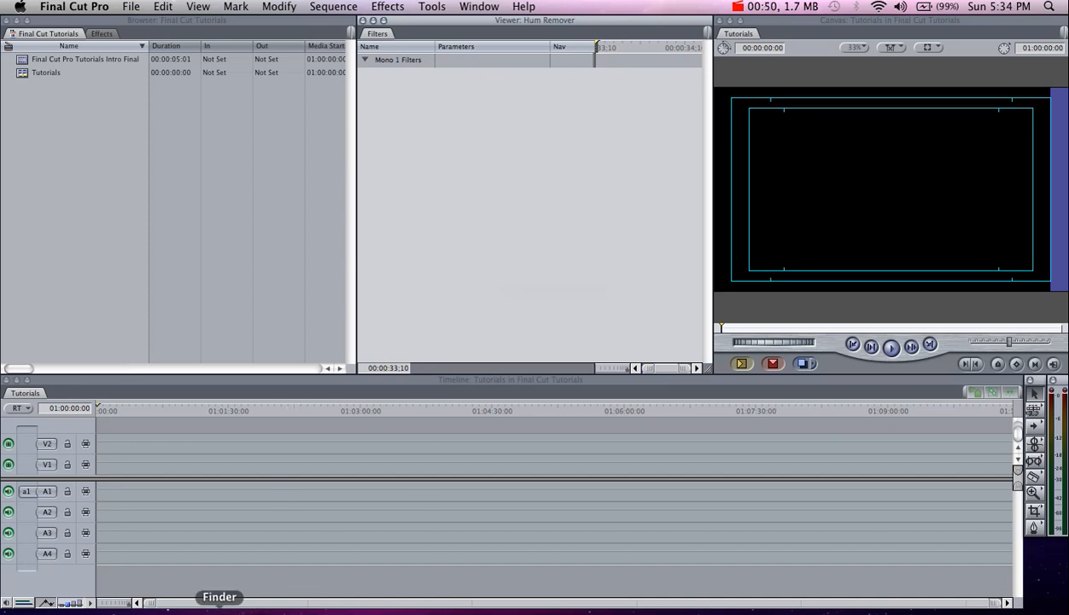
# Step: Bring up a Finder window on Applications and locate MPEG Streamclip among the installed apps
pyautogui.click(218, 596)
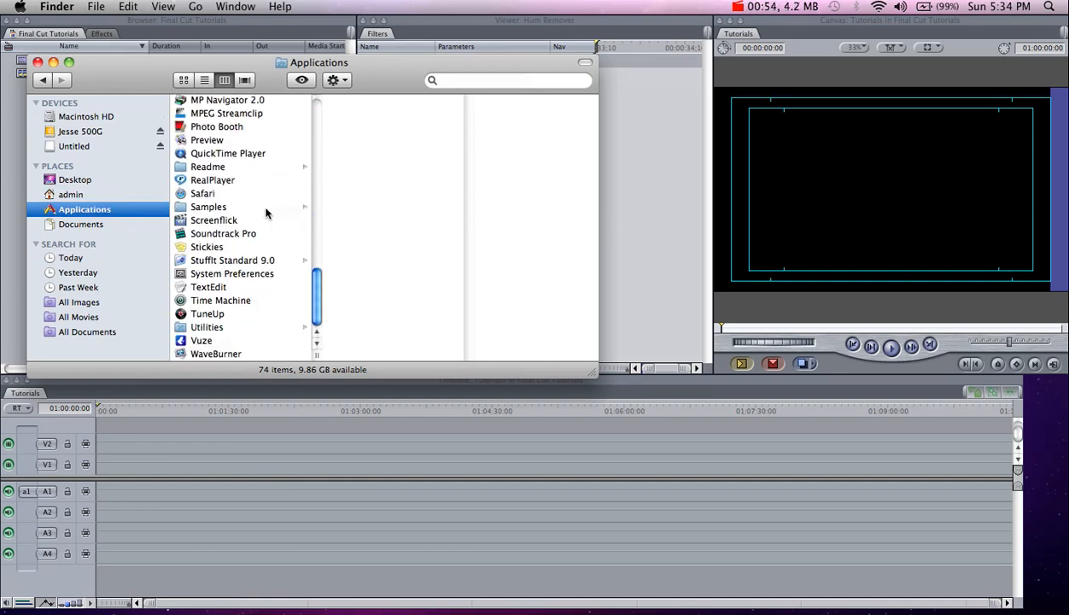
pyautogui.scroll(3)
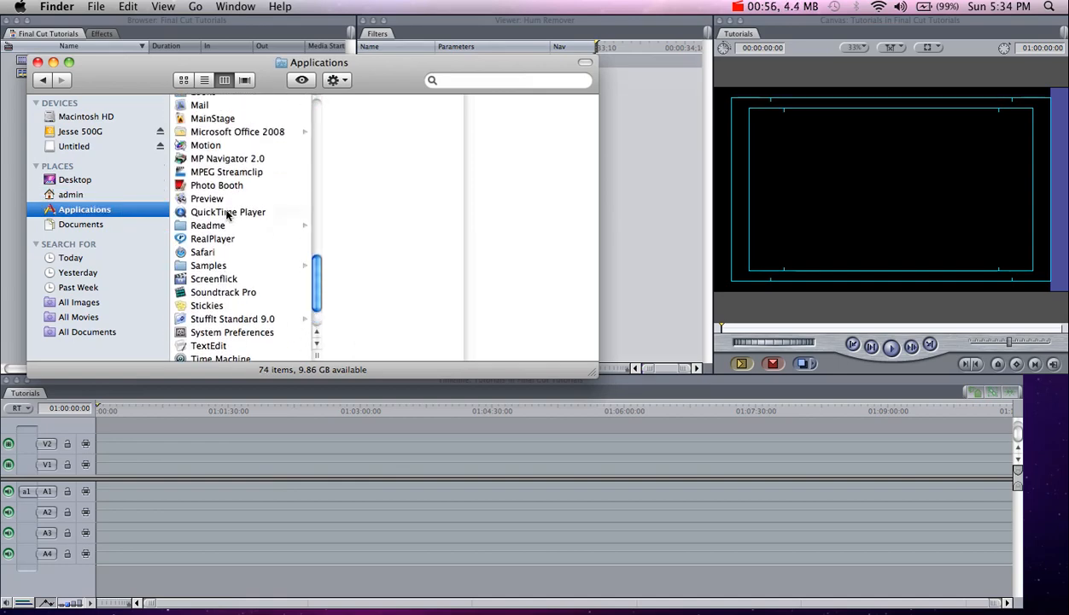
pyautogui.scroll(3)
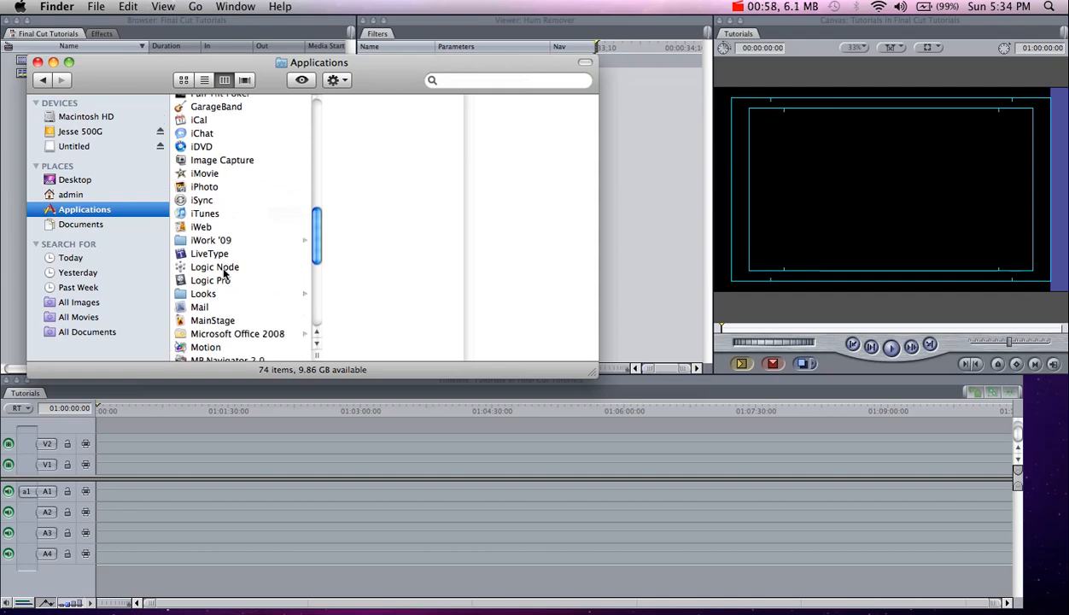
pyautogui.scroll(-3)
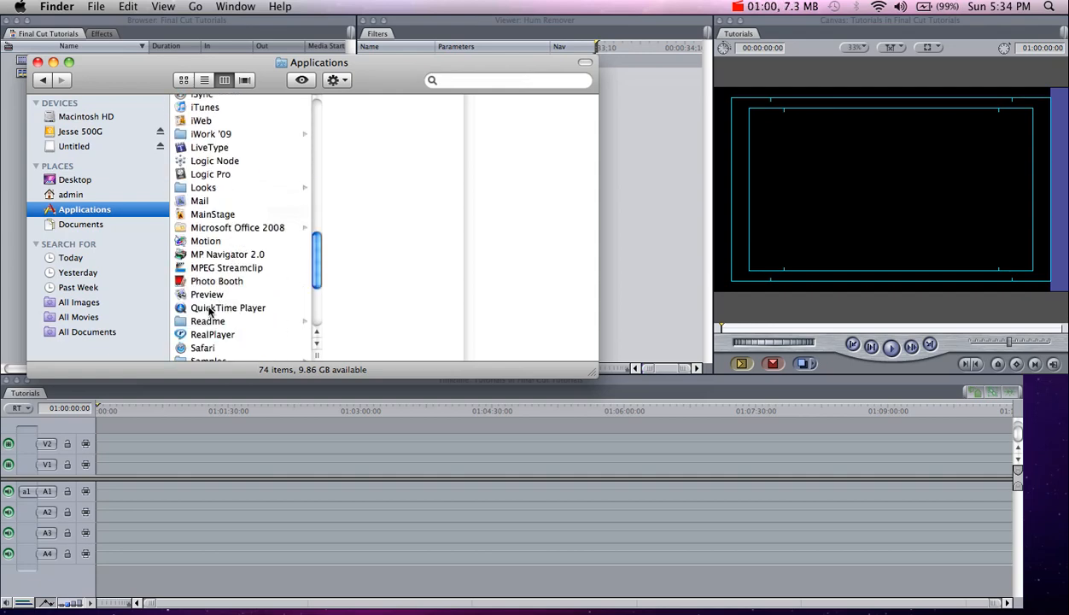
pyautogui.click(226, 266)
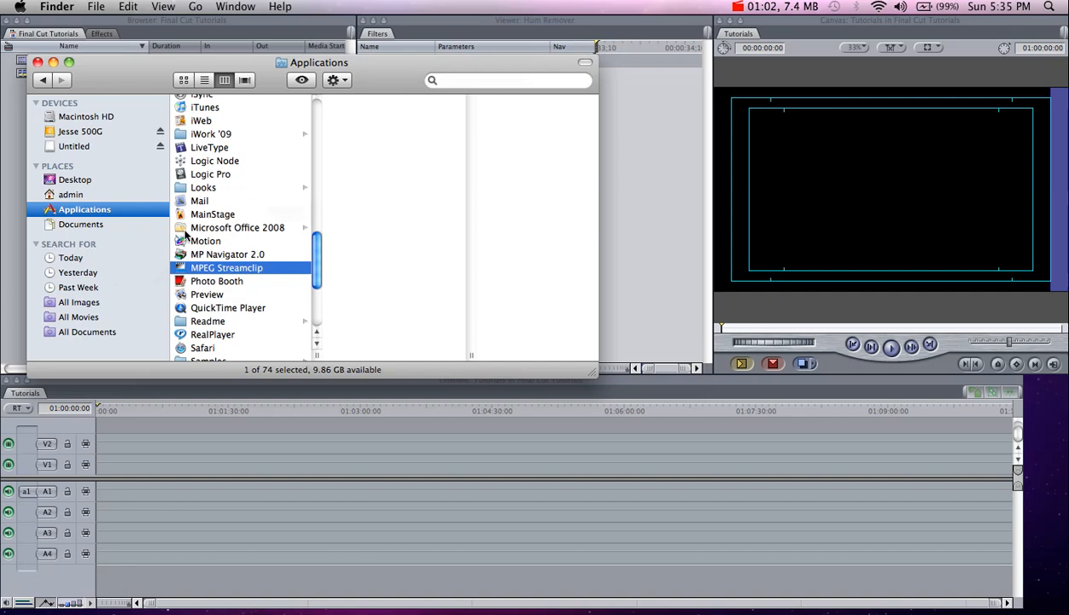
# Step: Launch MPEG Streamclip and pull down its List menu for the batch options
pyautogui.doubleClick(225, 266)
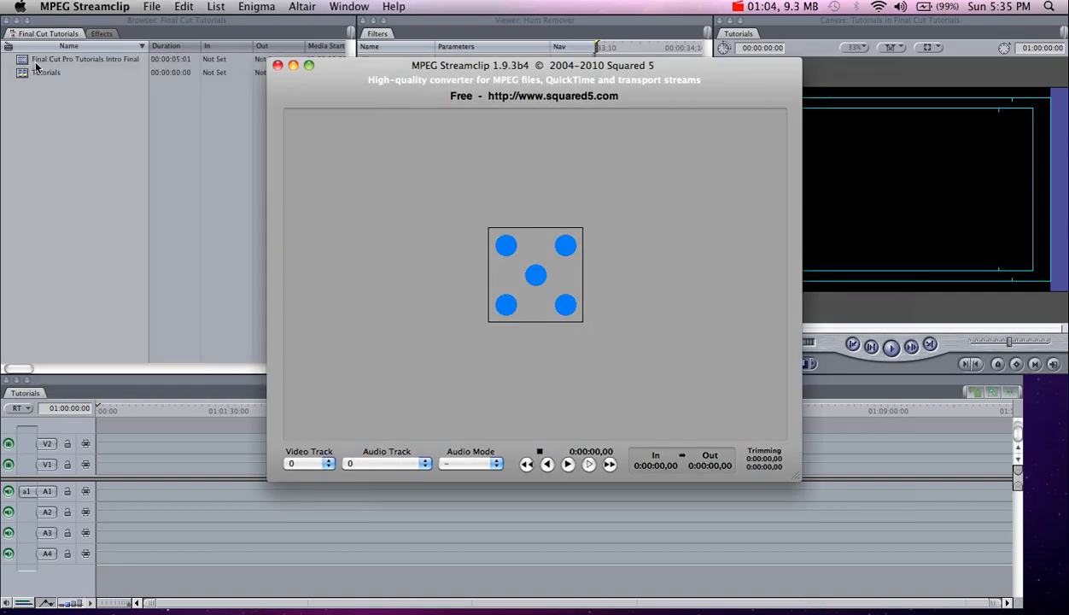
pyautogui.moveTo(653, 95)
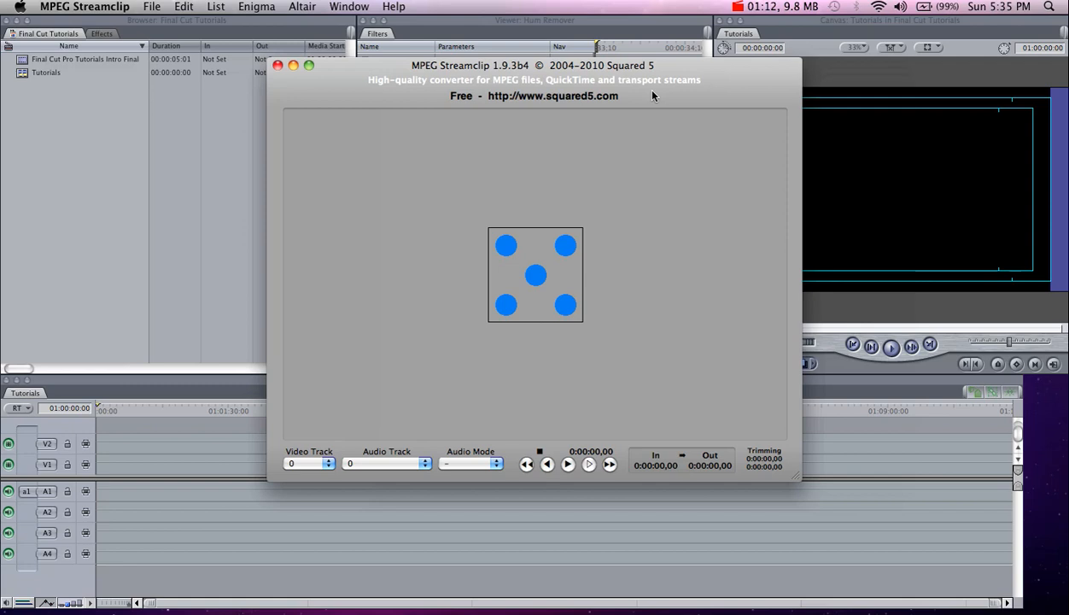
pyautogui.moveTo(635, 107)
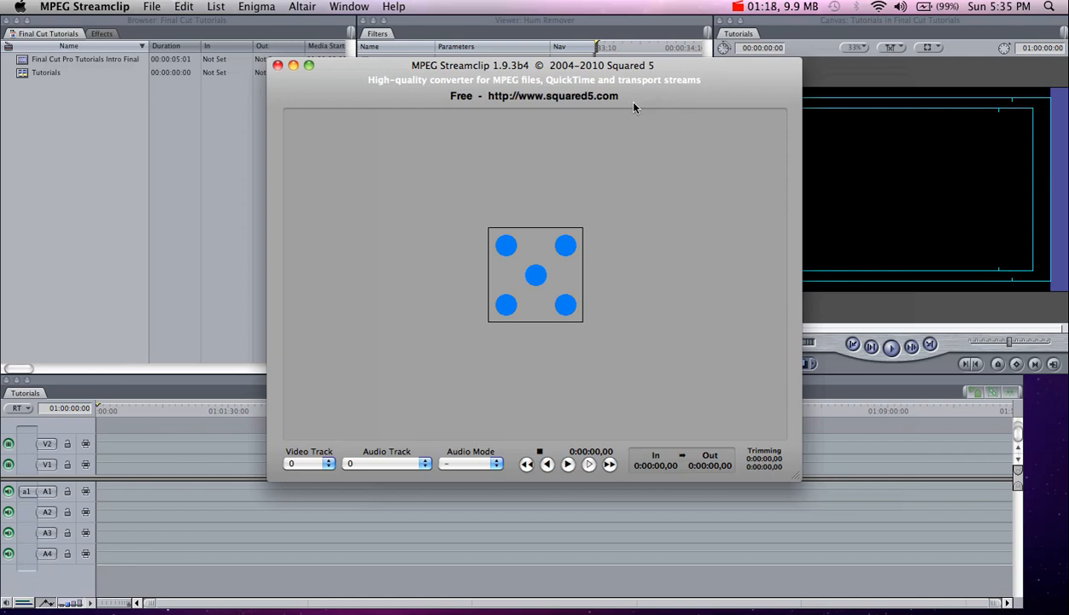
pyautogui.moveTo(585, 215)
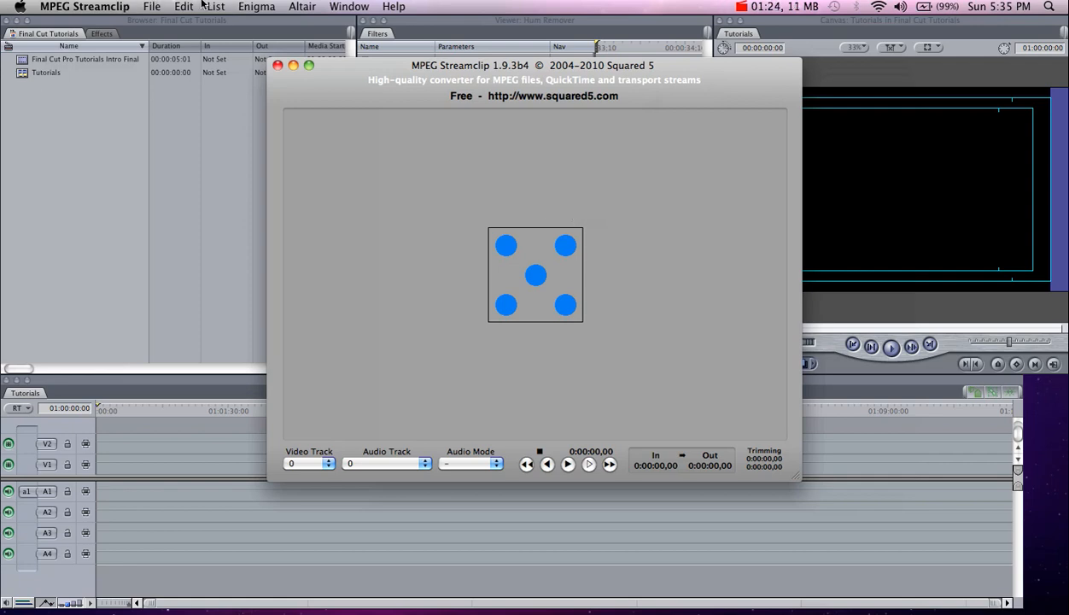
pyautogui.click(215, 7)
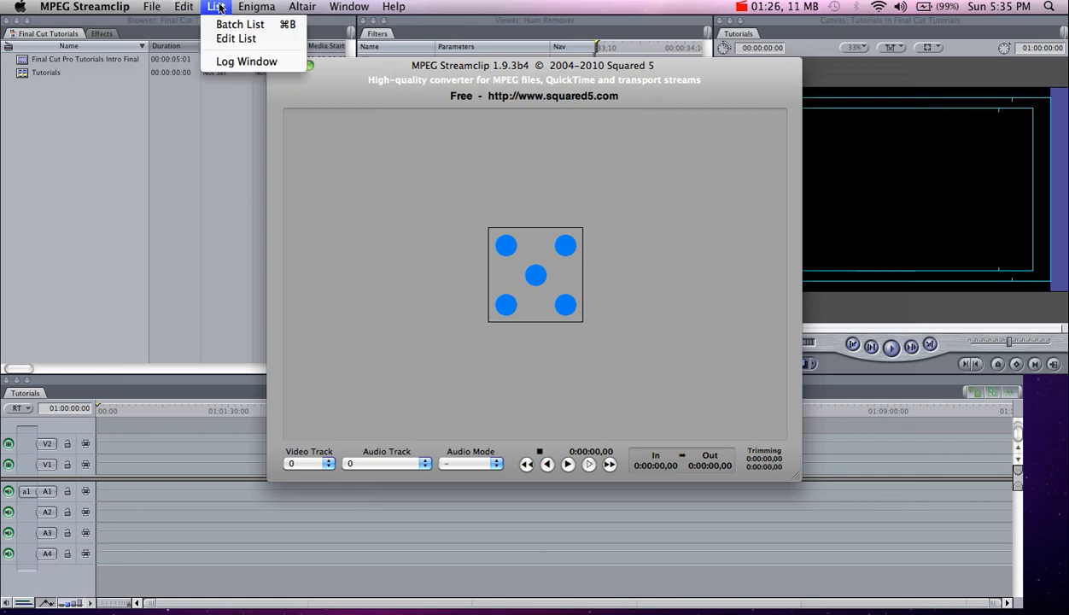
# Step: From the Batch List, add files by browsing Untitled > MP_ROOT and sending M2U00762.MPG to the batch
pyautogui.click(239, 23)
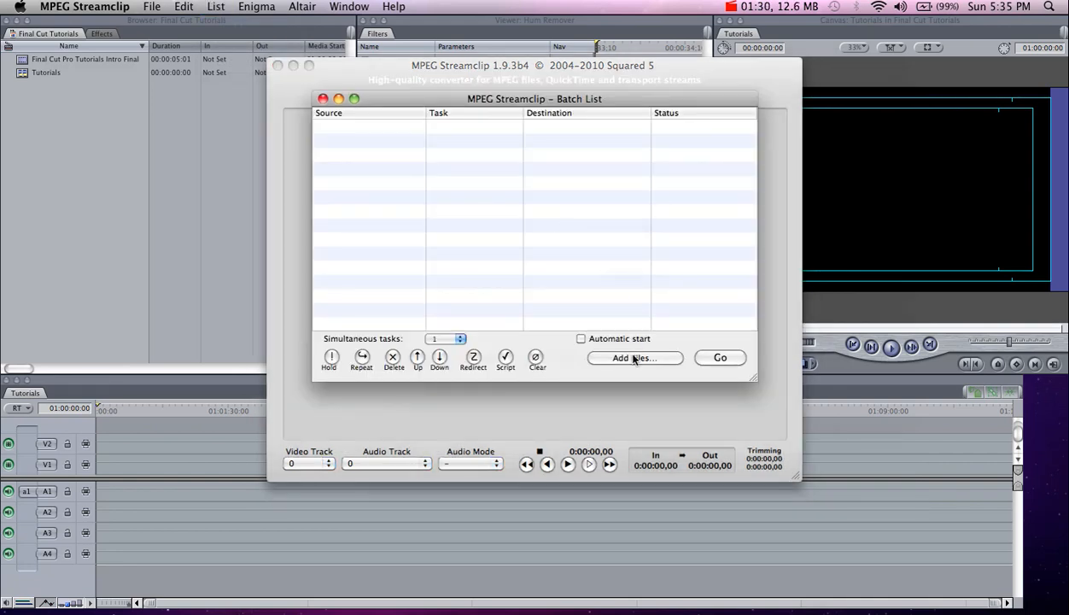
pyautogui.click(632, 359)
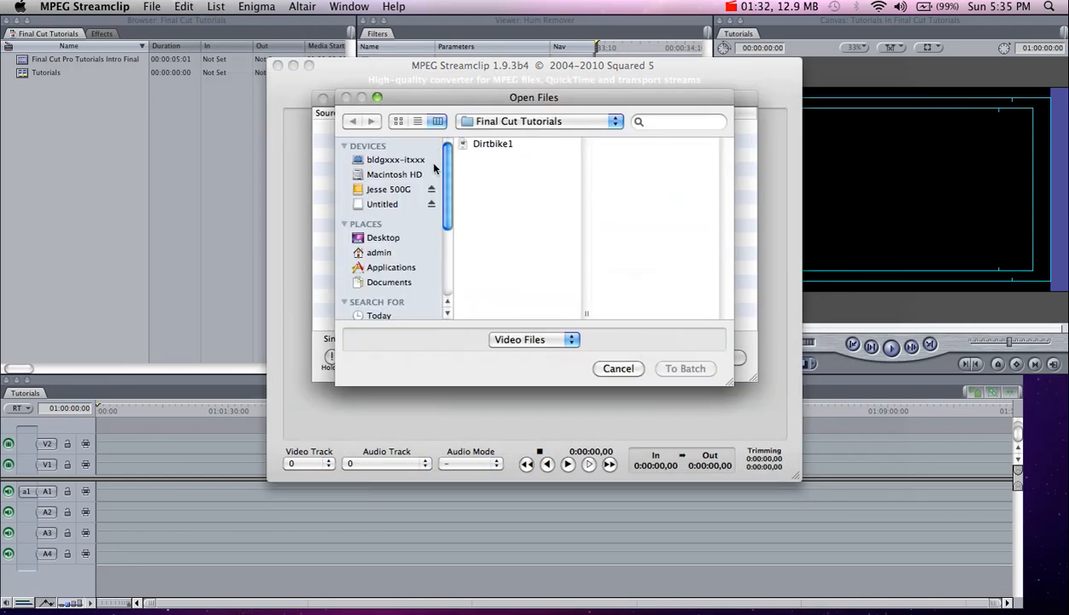
pyautogui.click(383, 205)
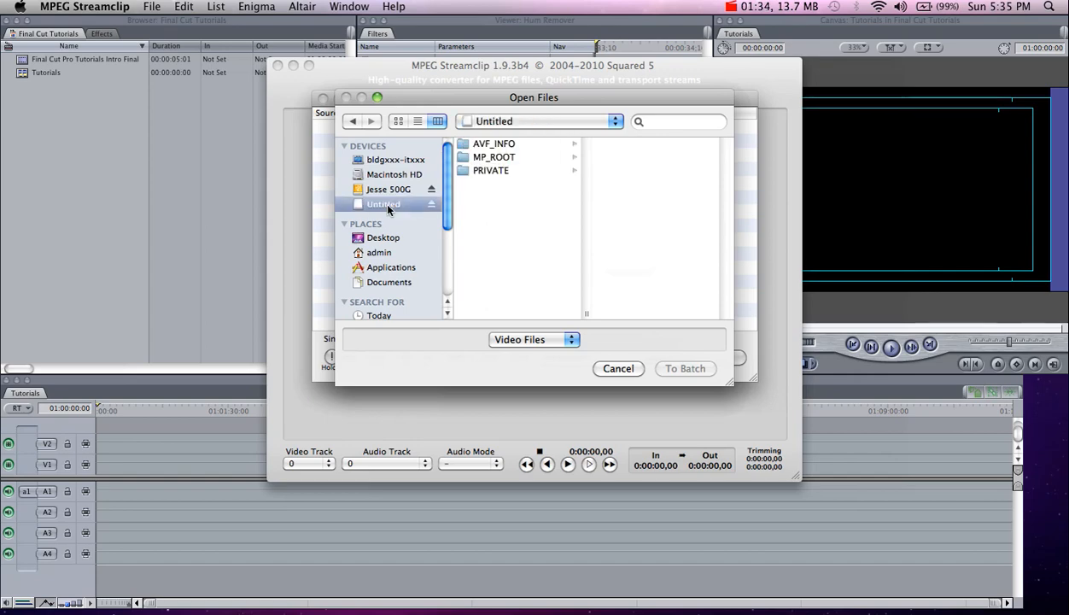
pyautogui.moveTo(499, 222)
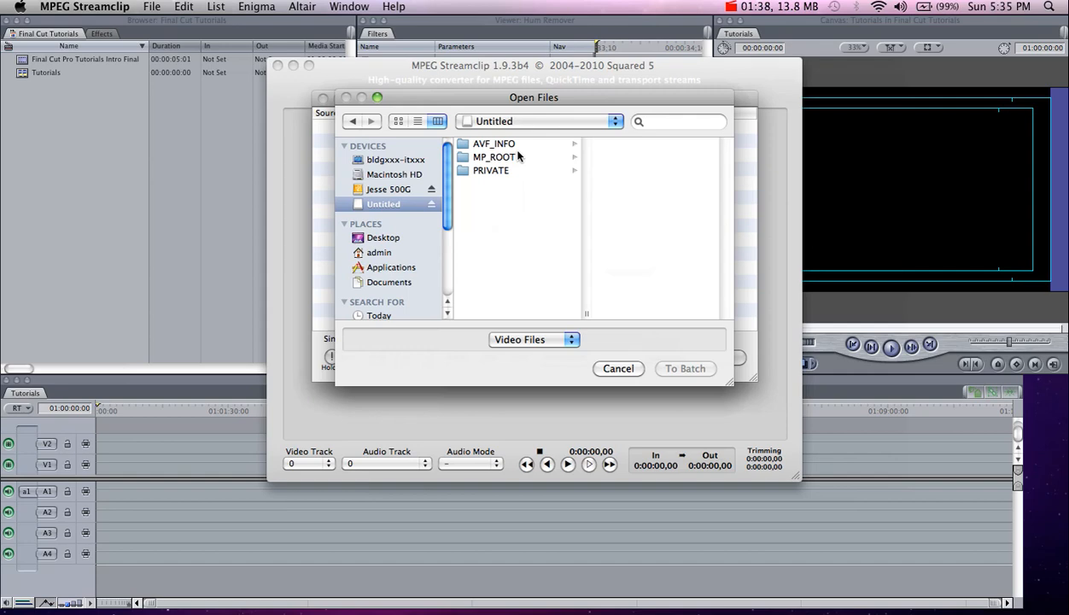
pyautogui.click(494, 157)
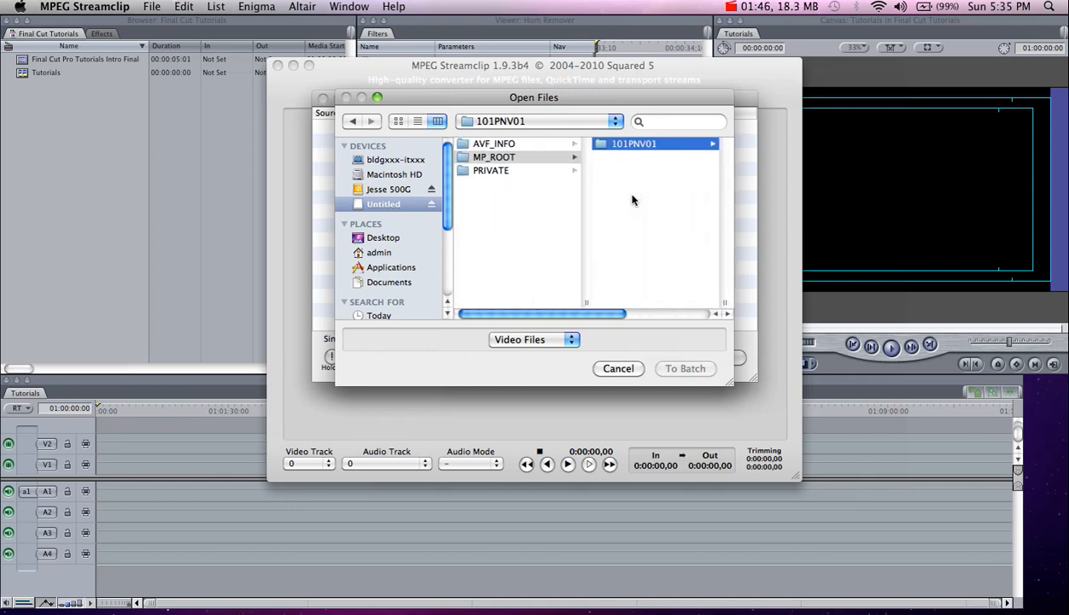
pyautogui.moveTo(540, 173)
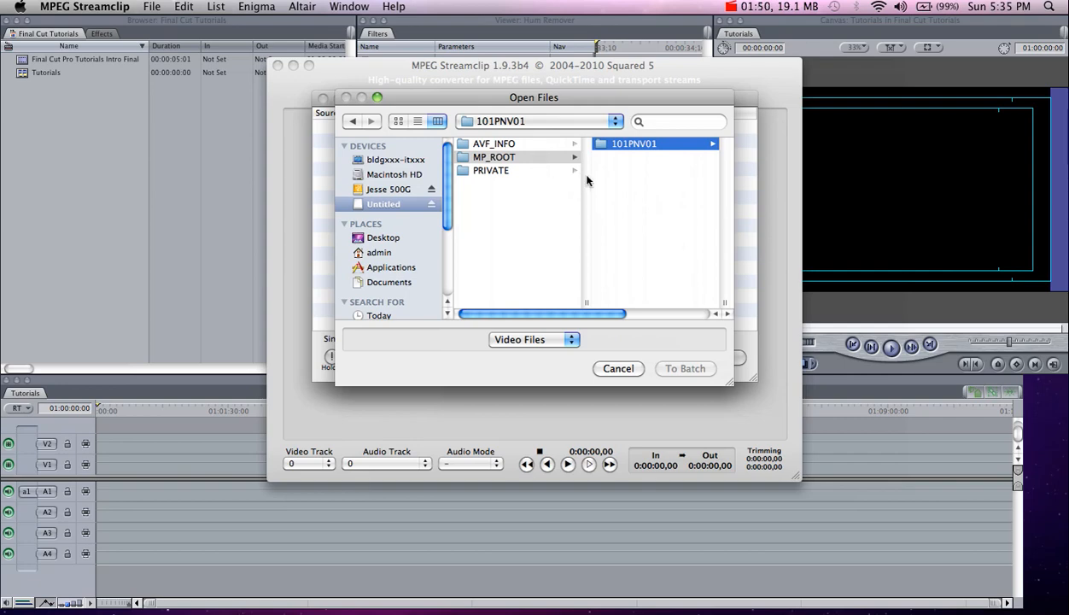
pyautogui.moveTo(520, 171)
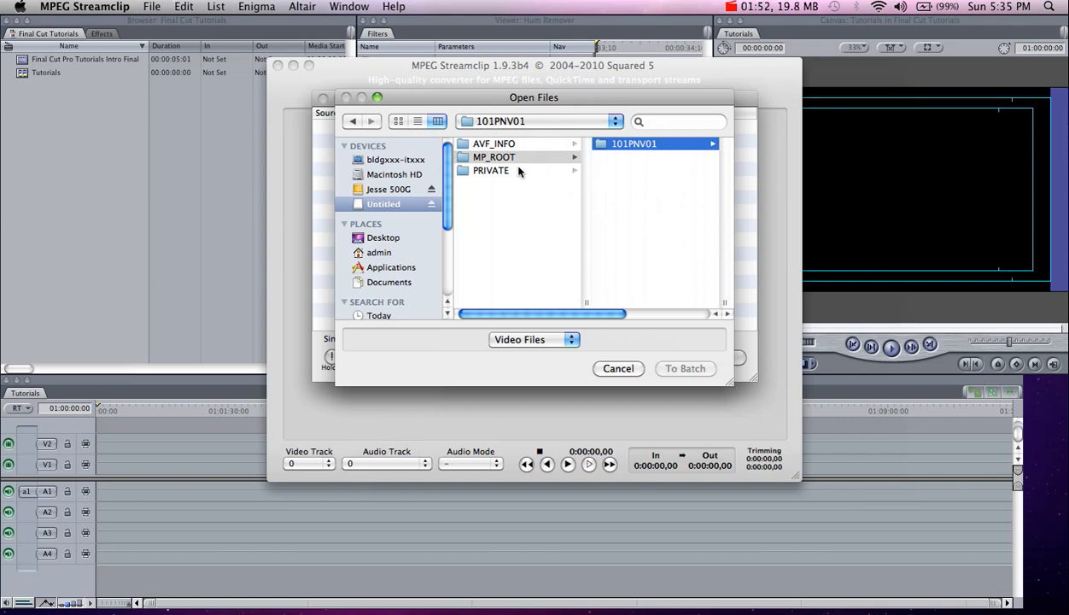
pyautogui.moveTo(645, 169)
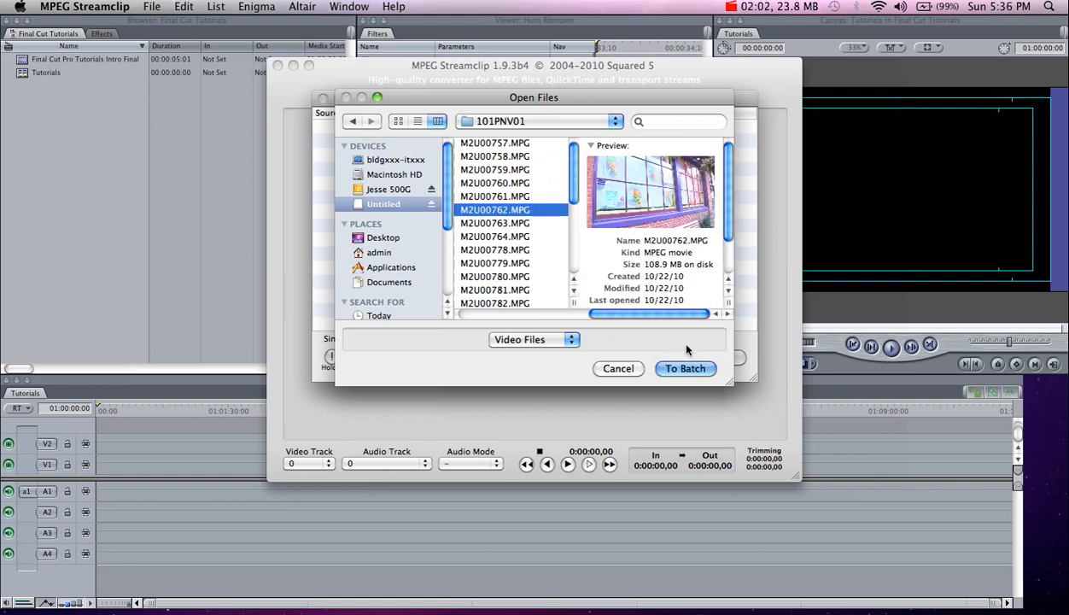
pyautogui.click(684, 369)
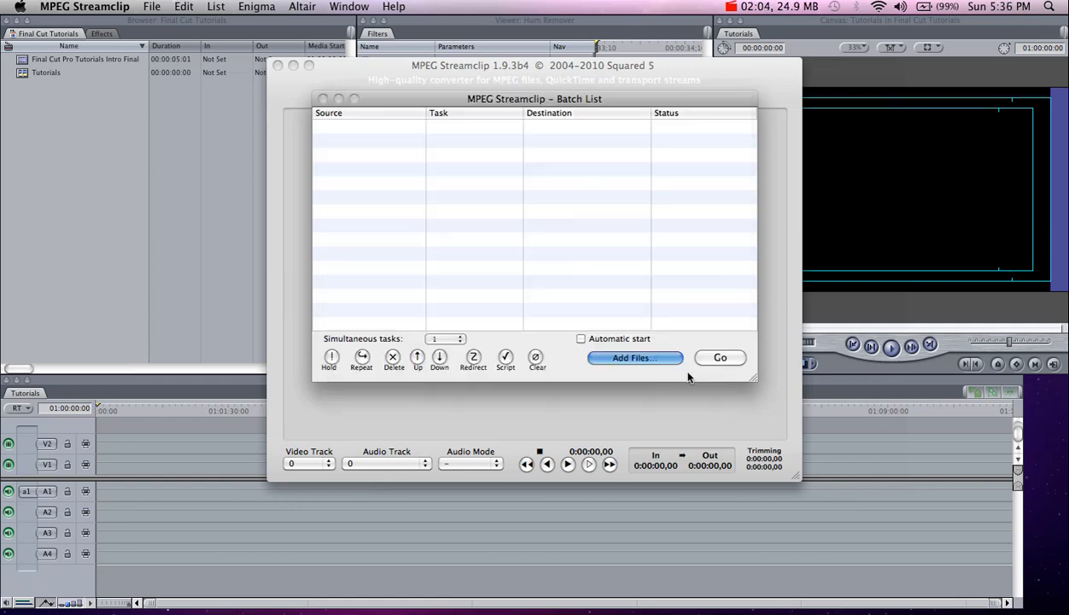
# Step: Confirm Export to QuickTime and select Final Cut Tutorials on the external drive as the destination folder
pyautogui.click(633, 357)
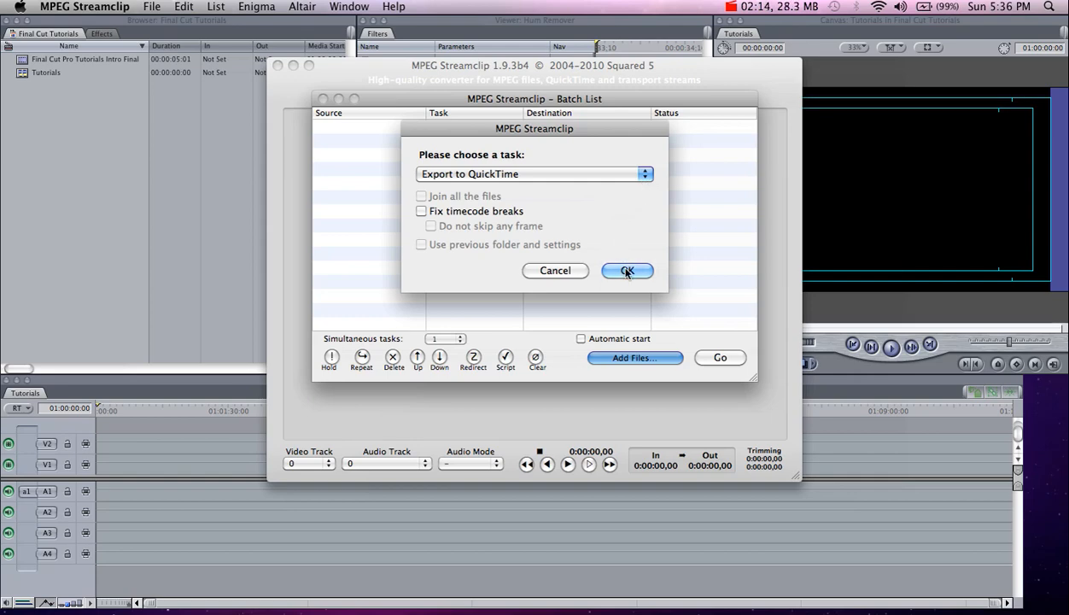
pyautogui.click(627, 270)
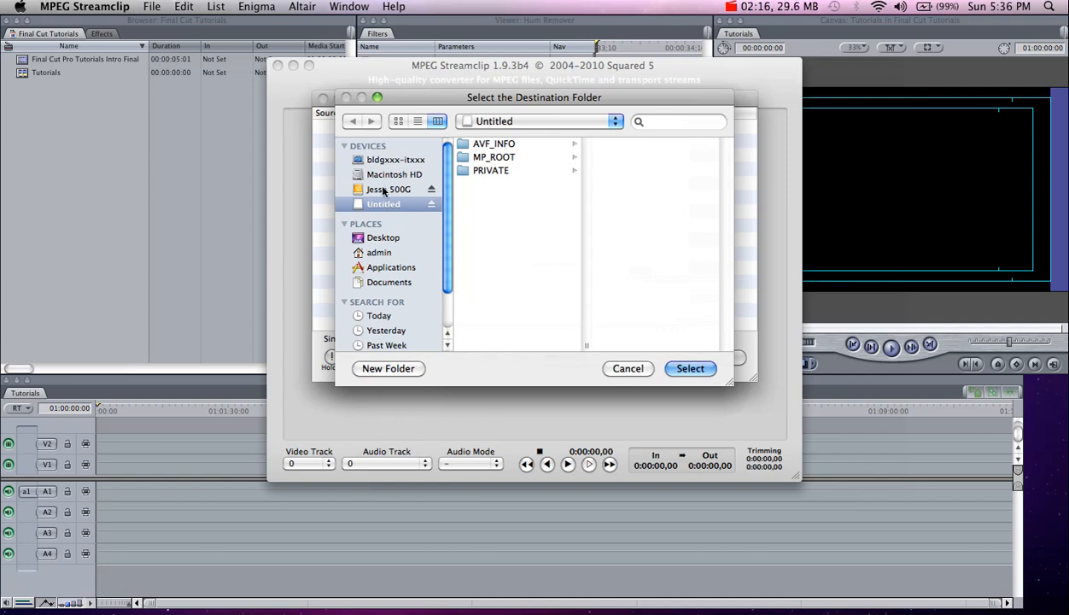
pyautogui.click(391, 187)
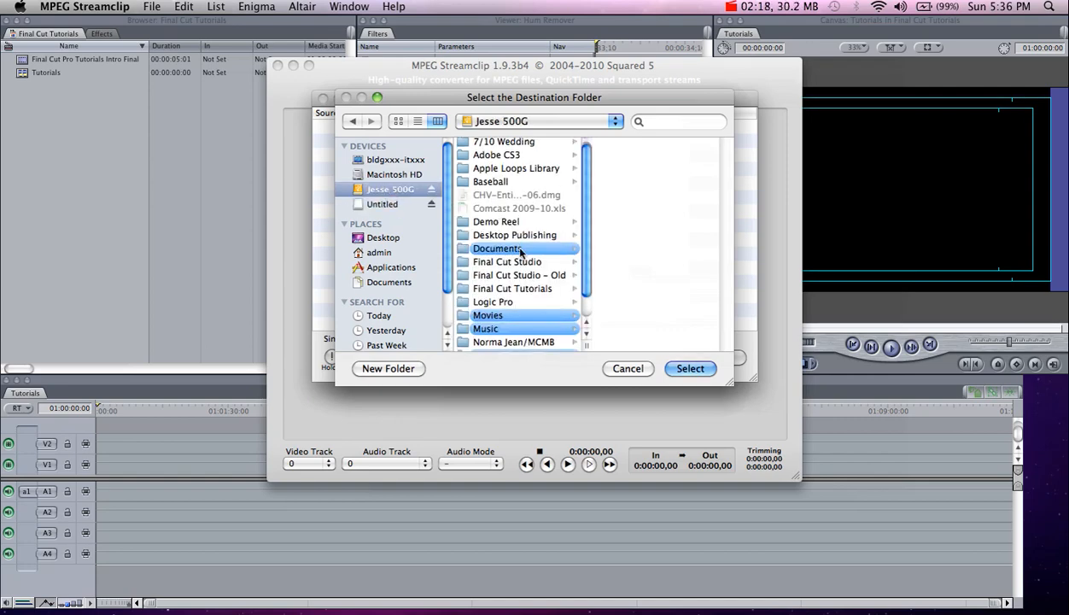
pyautogui.click(510, 287)
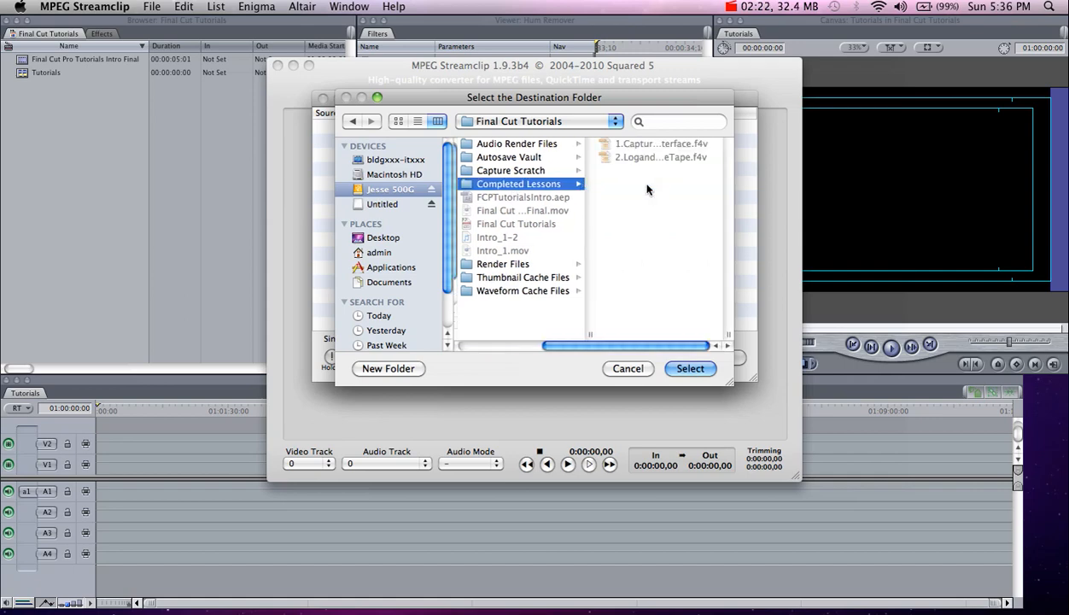
pyautogui.click(510, 171)
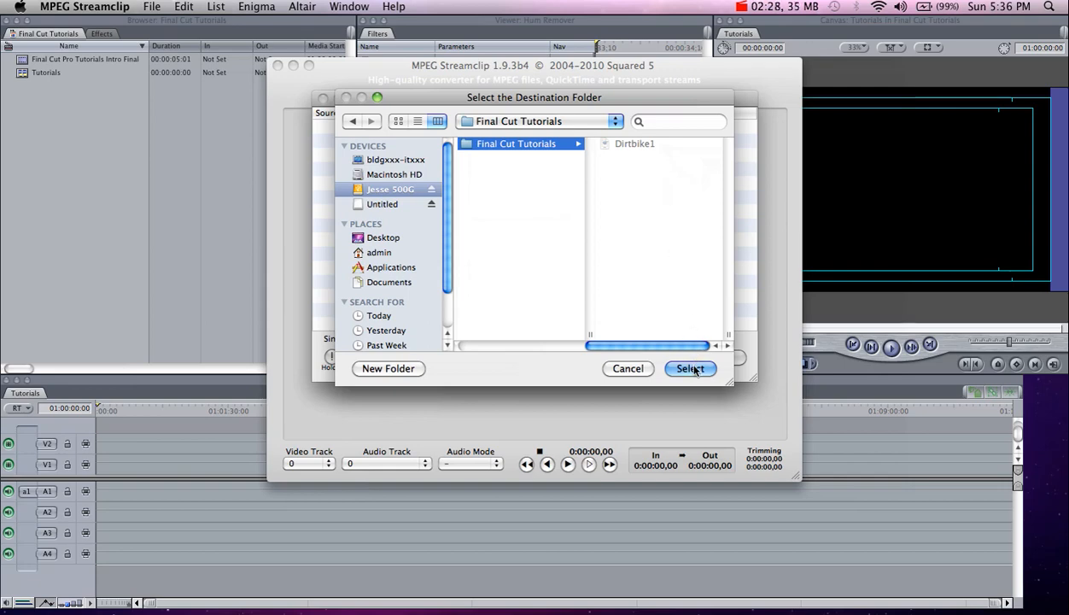
pyautogui.click(690, 369)
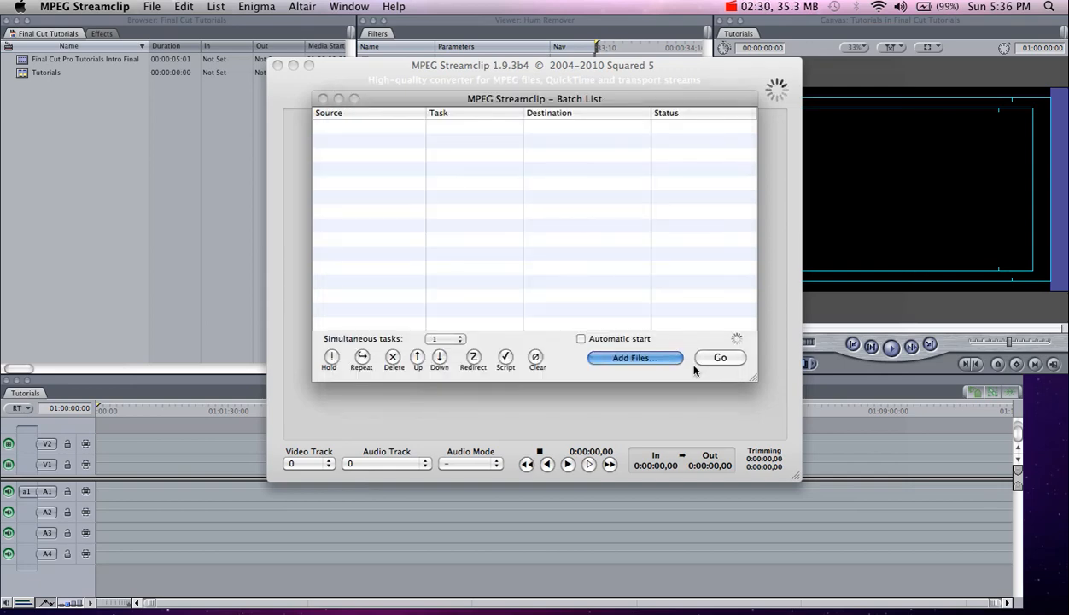
pyautogui.click(634, 357)
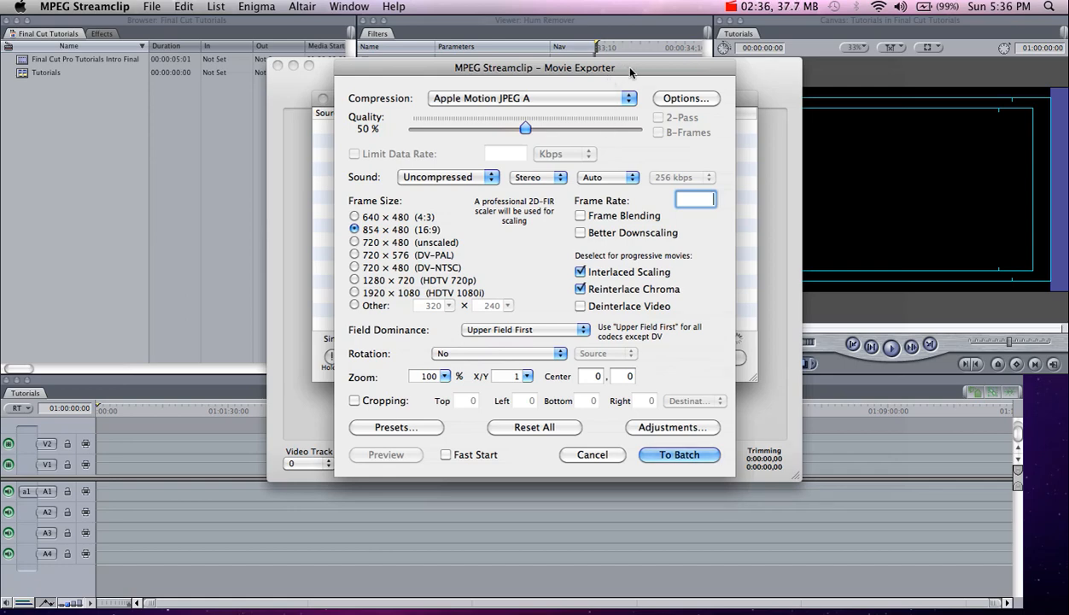
# Step: Set export quality to 100% and frame size to 720×480 (DV-NTSC)
pyautogui.moveTo(526, 129); pyautogui.dragTo(635, 128)
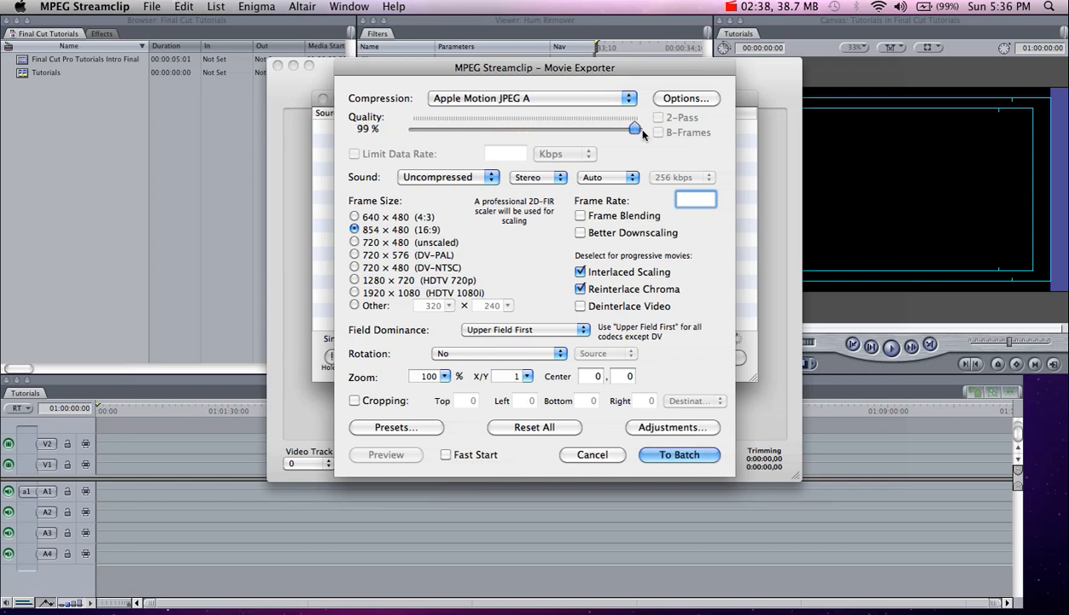
pyautogui.moveTo(635, 126); pyautogui.dragTo(639, 127)
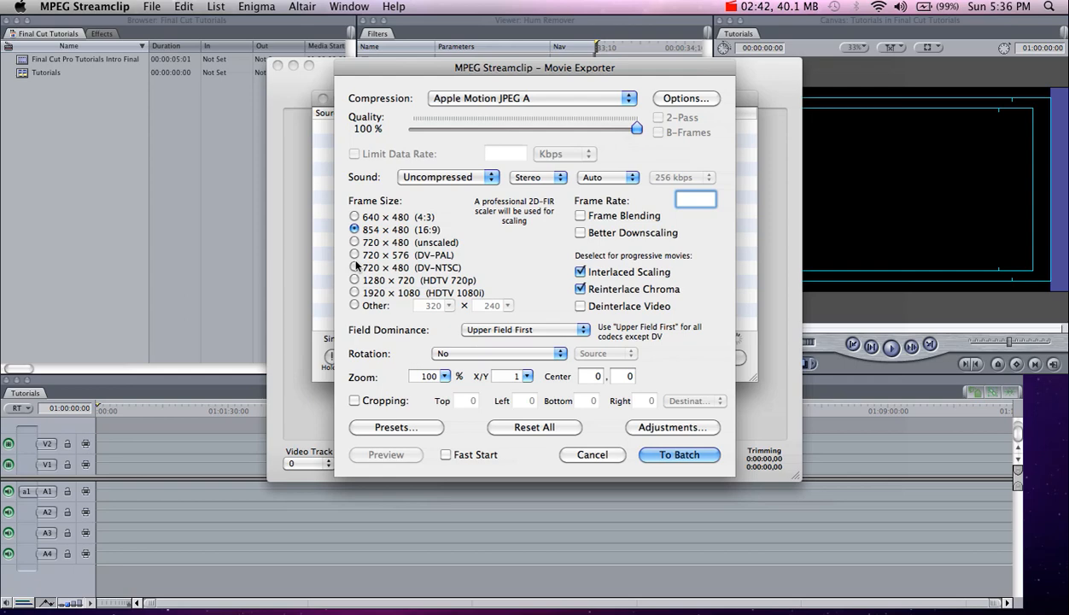
pyautogui.click(356, 267)
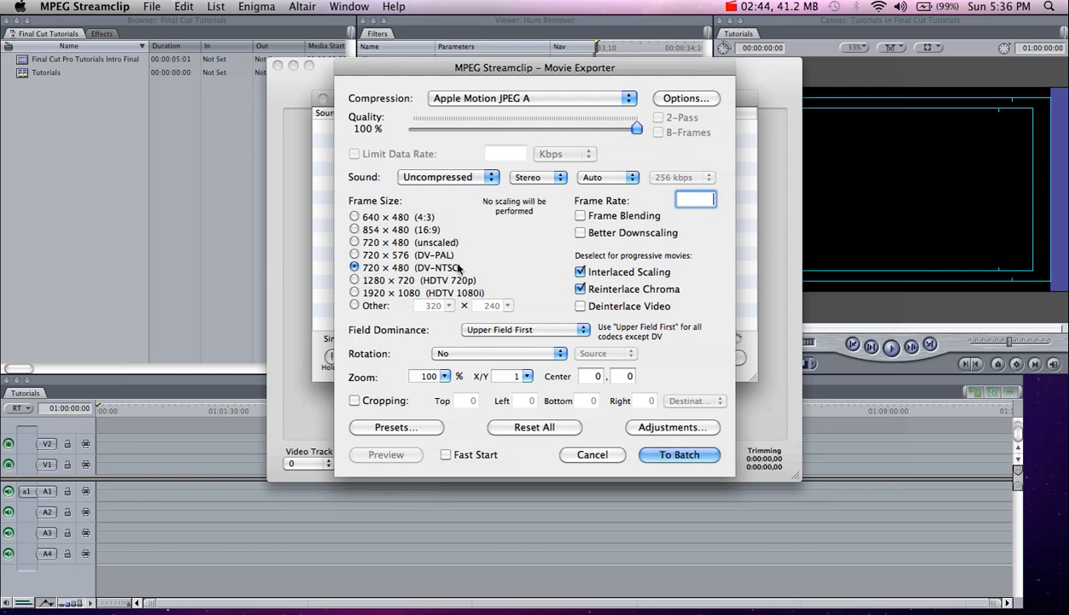
pyautogui.moveTo(543, 167)
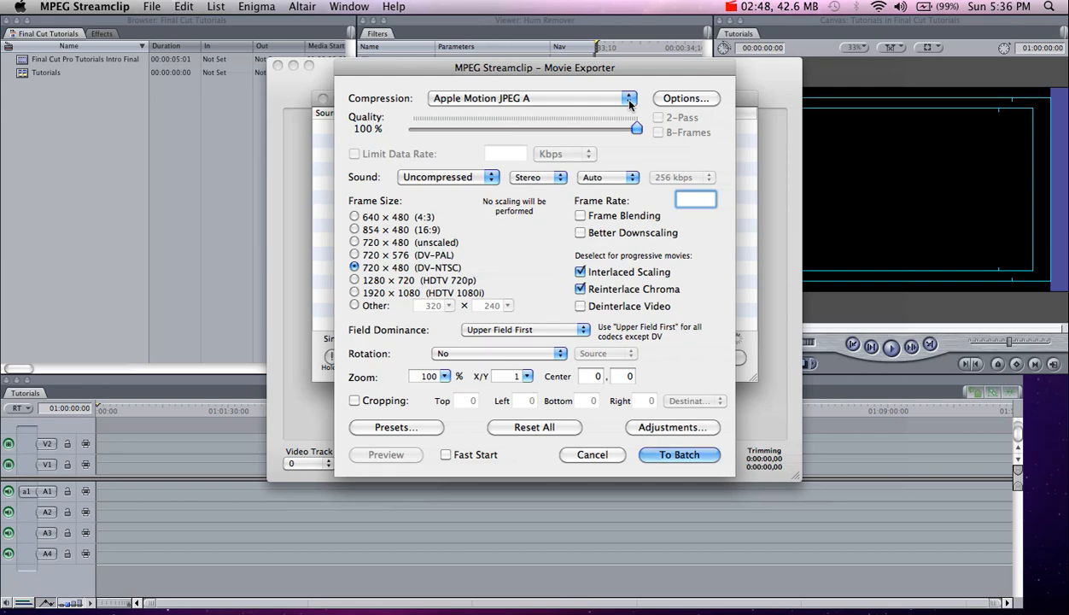
pyautogui.moveTo(615, 134)
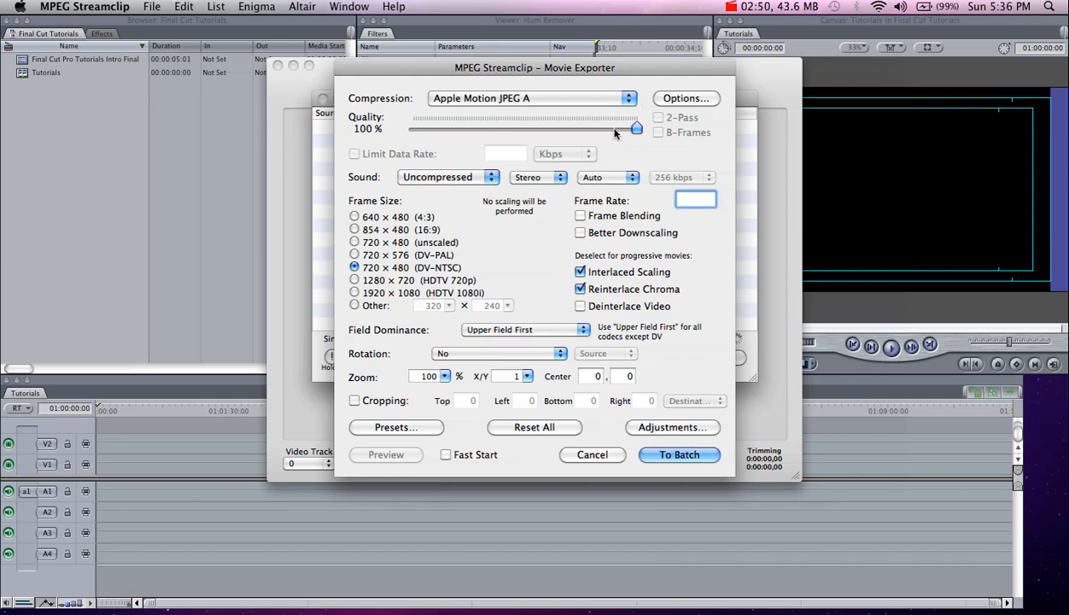
# Step: Choose Apple DV/DVCPRO - NTSC compression and add the clip to the batch
pyautogui.click(530, 97)
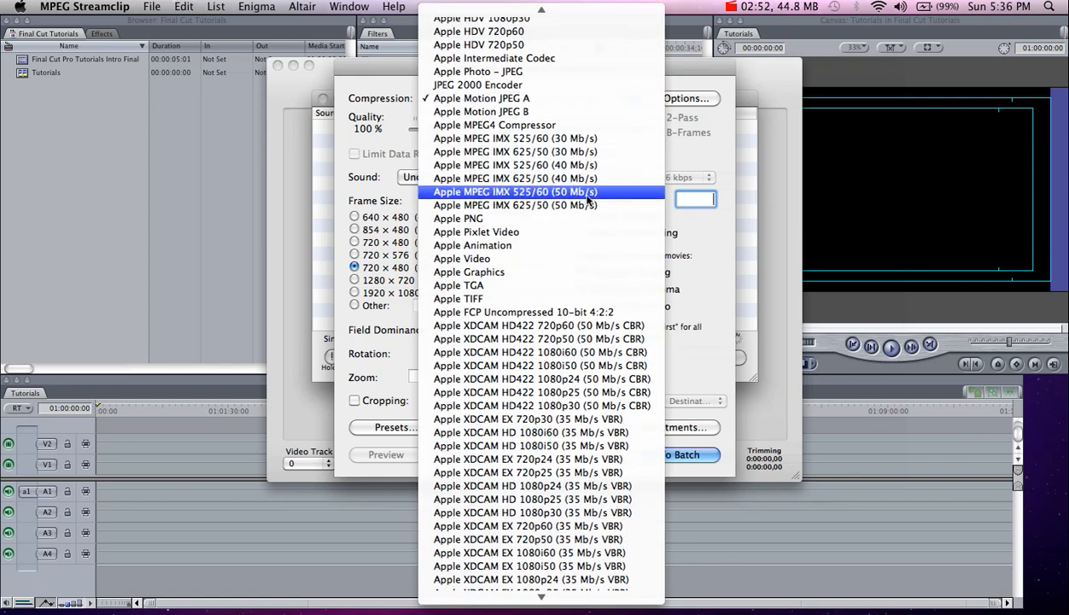
pyautogui.scroll(3)
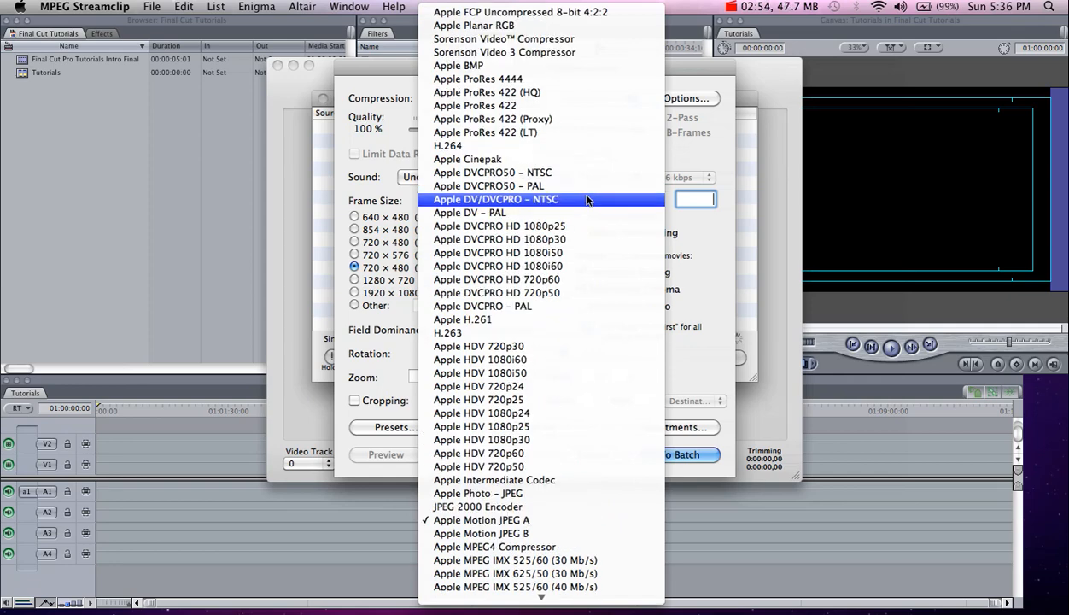
pyautogui.moveTo(497, 294)
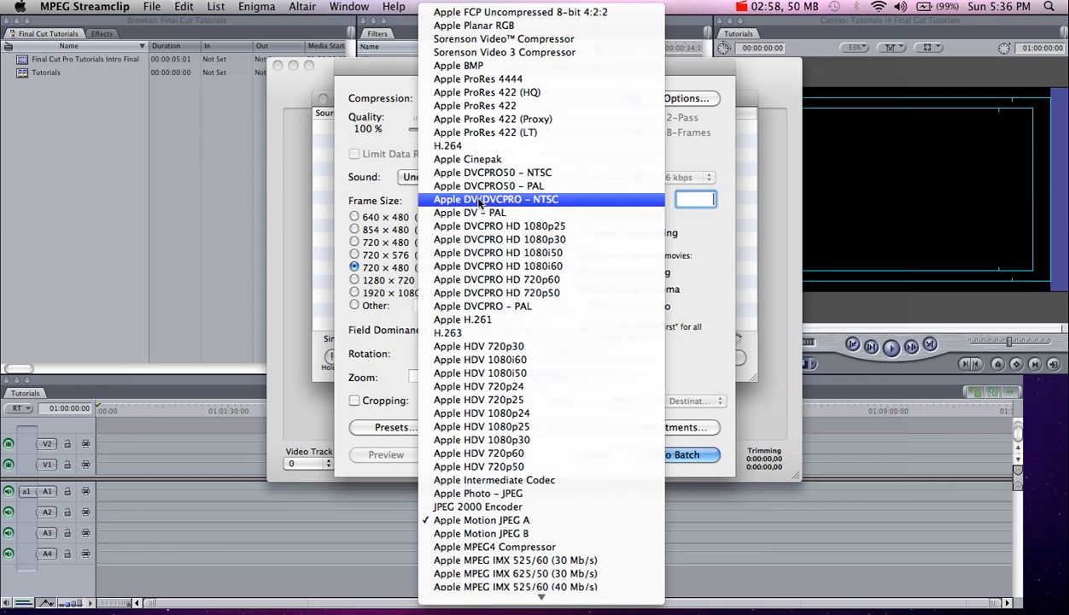
pyautogui.click(496, 199)
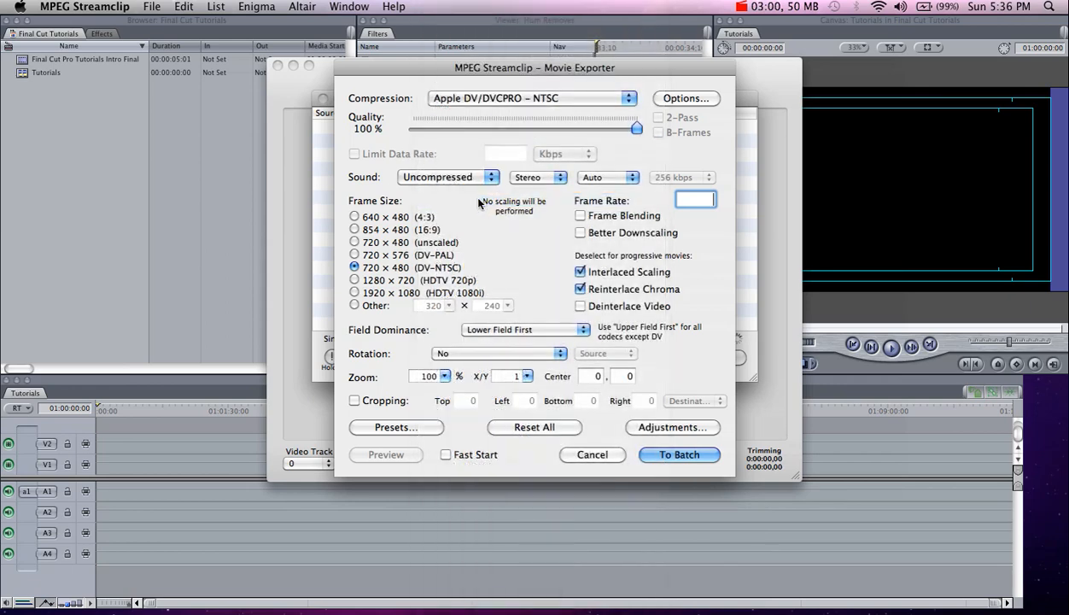
pyautogui.moveTo(738, 287)
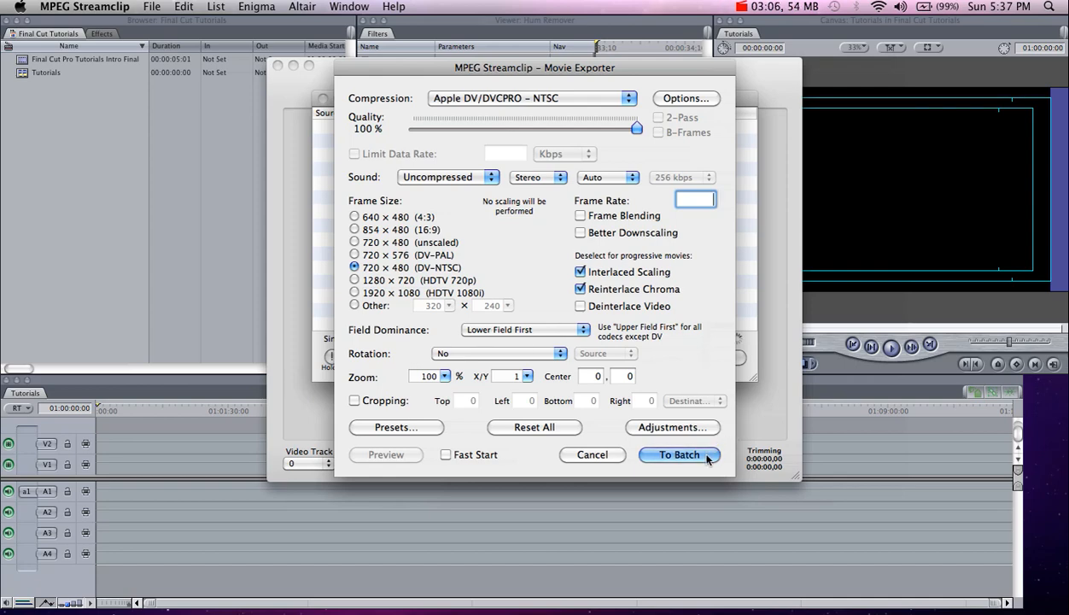
pyautogui.click(678, 454)
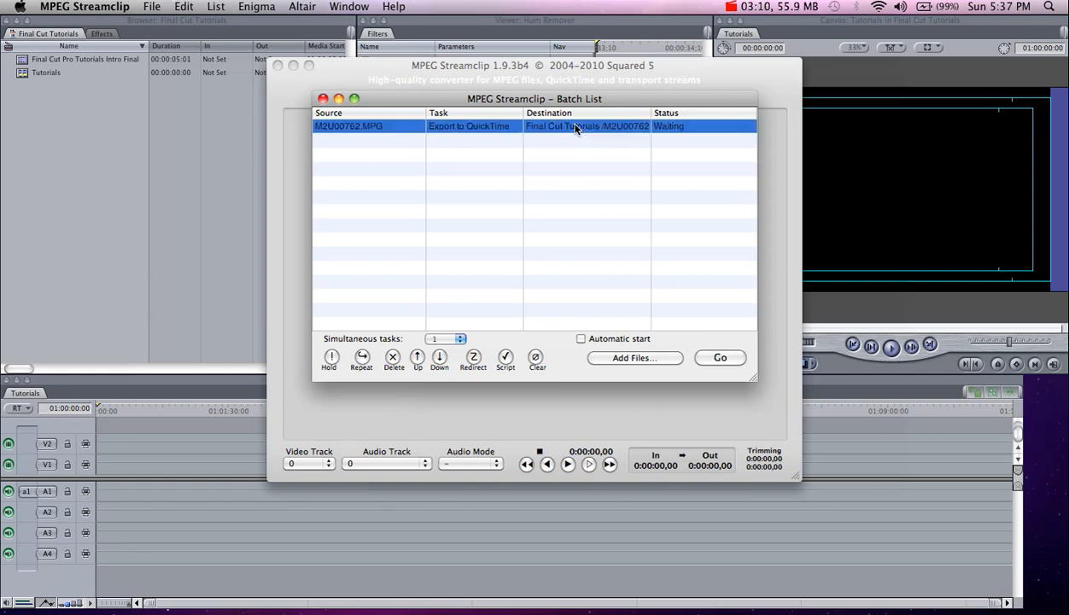
# Step: Run the batch with Go until the M2U00762.MPG export shows Completed
pyautogui.click(719, 357)
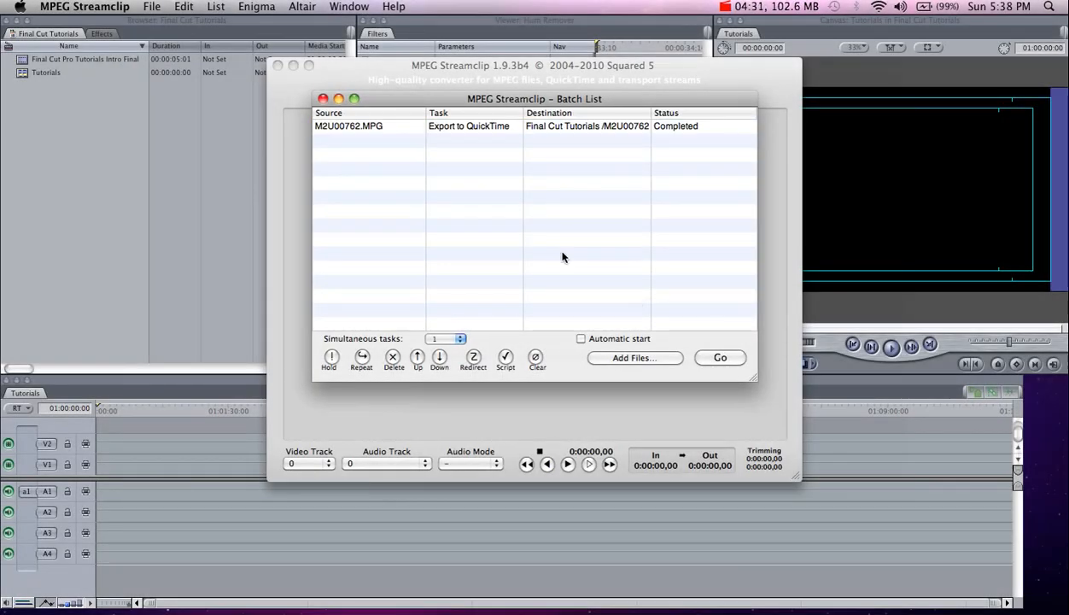
pyautogui.moveTo(323, 97)
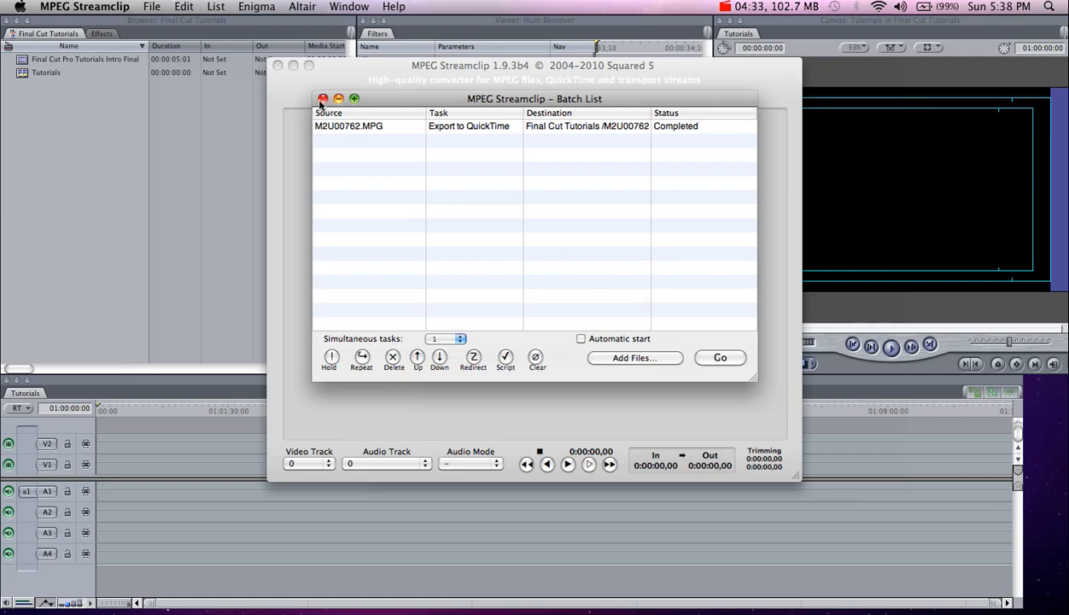
# Step: Close the Batch List window and return to Final Cut Pro's File menu
pyautogui.click(323, 99)
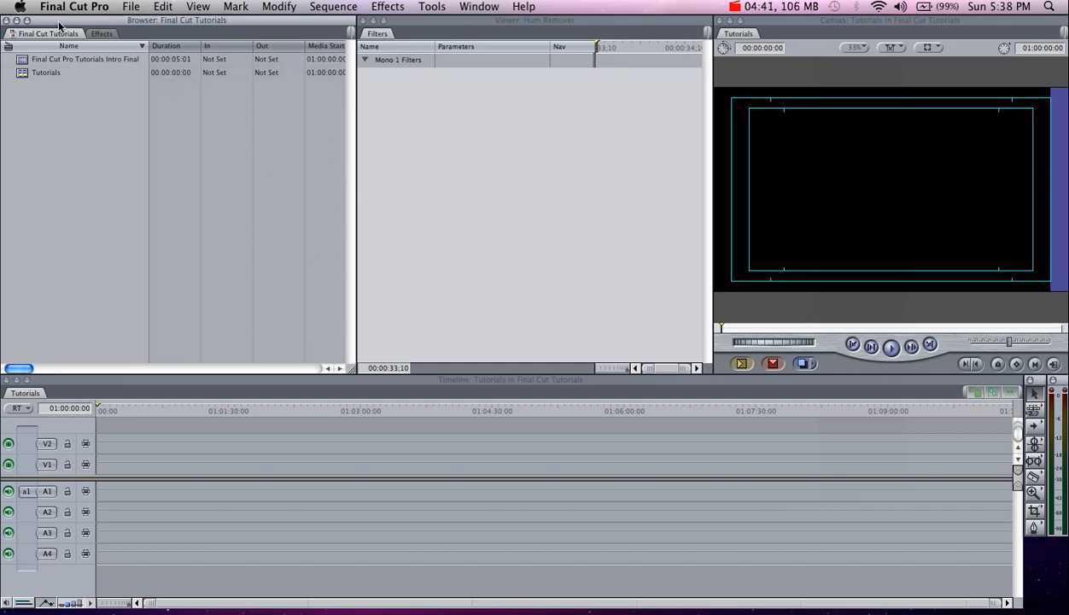
pyautogui.click(130, 6)
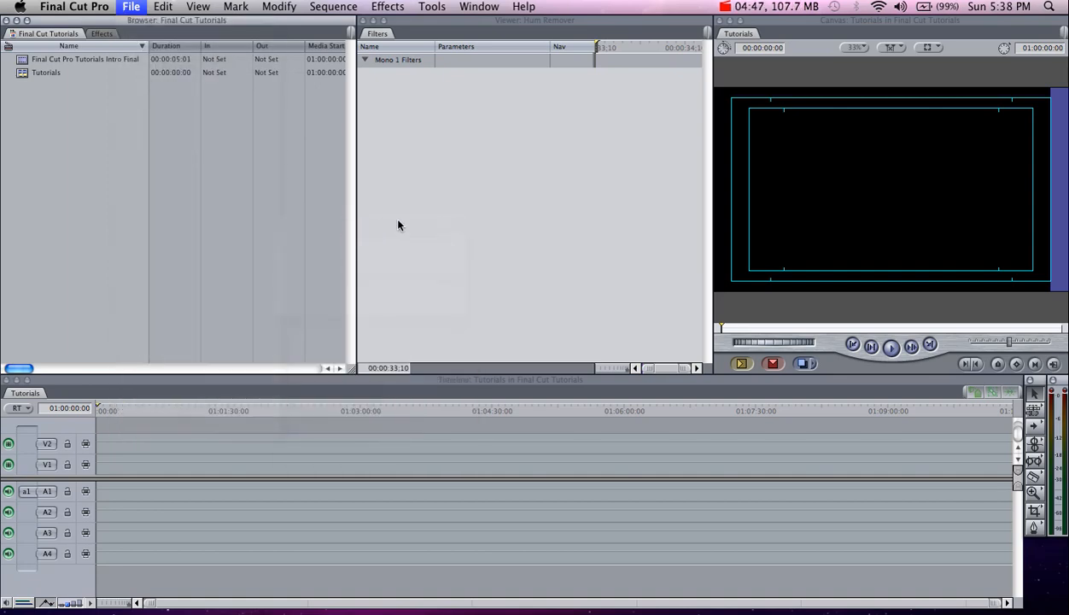
# Step: Import M2U00762.mov from the Final Cut Tutorials folder into the project via File > Import > Files
pyautogui.click(130, 7)
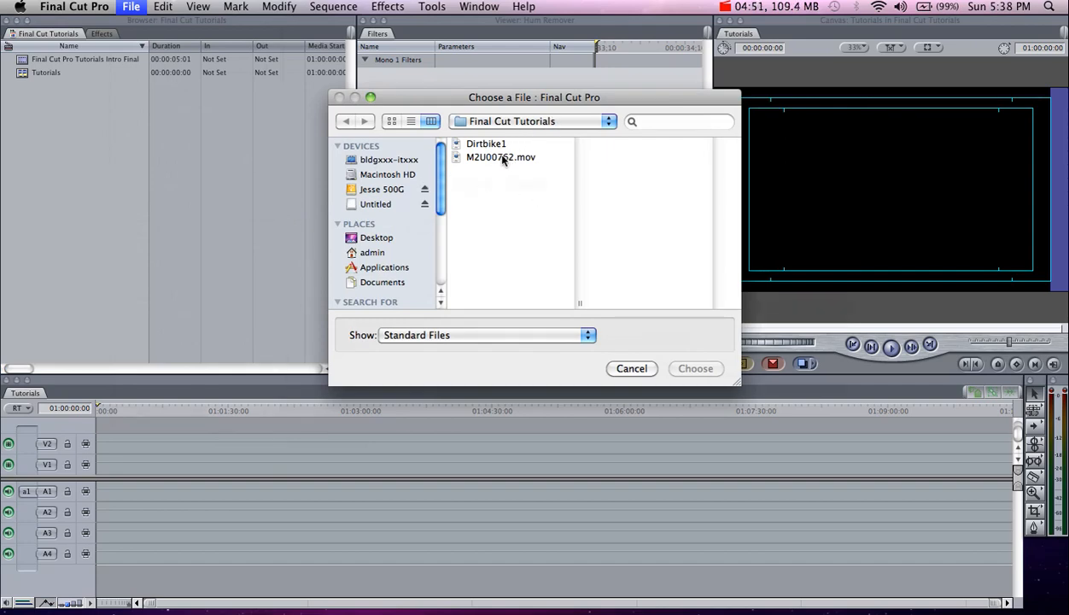
pyautogui.click(500, 157)
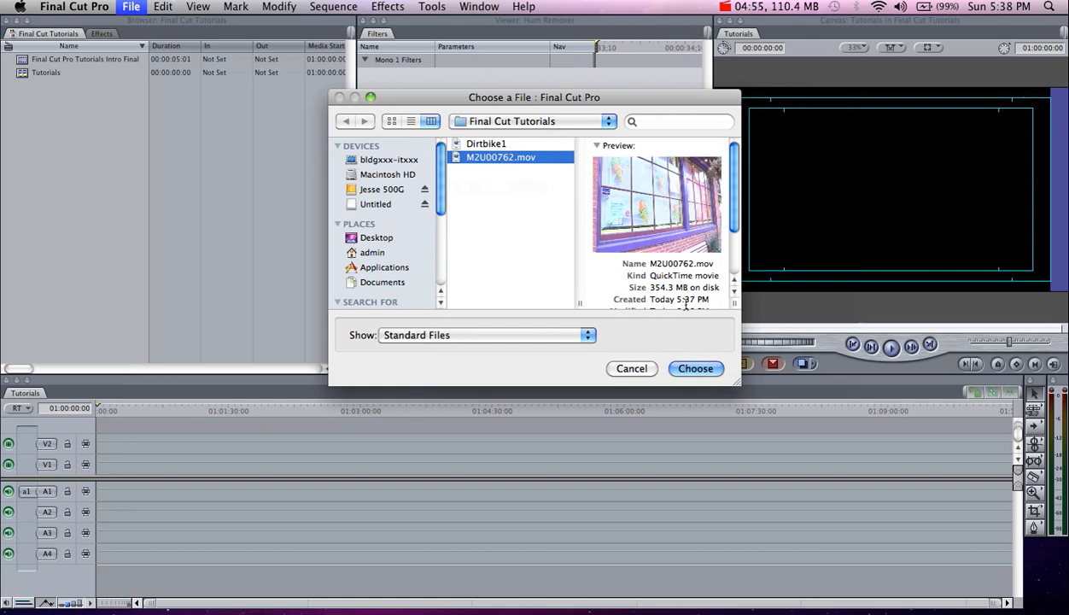
pyautogui.click(695, 369)
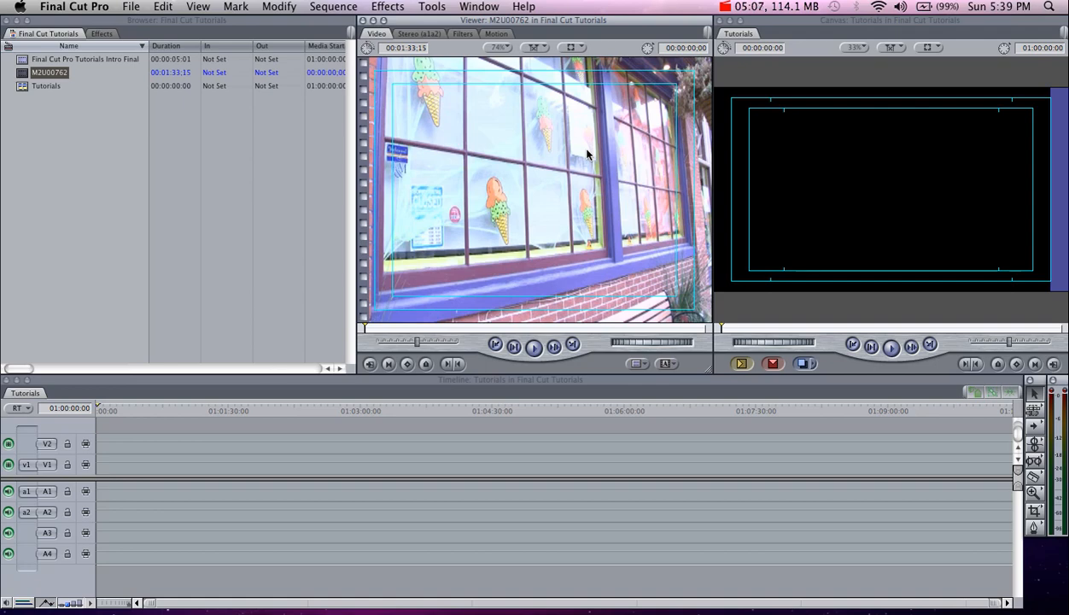
pyautogui.moveTo(530, 218)
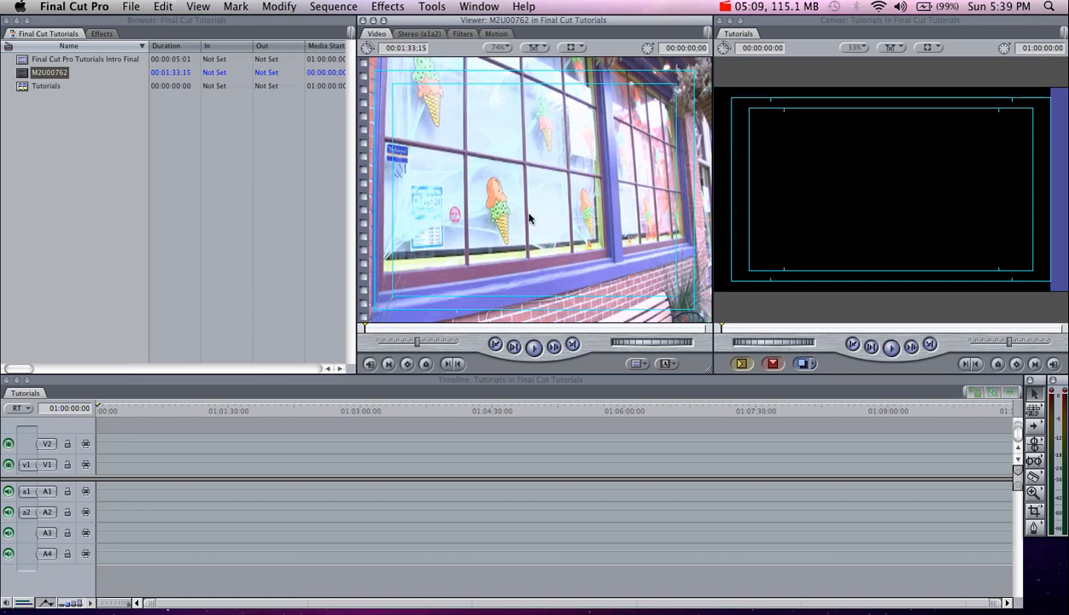